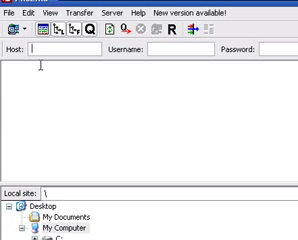
mouse_move(92, 96)
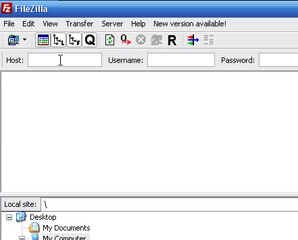
type("192.168.1.101")
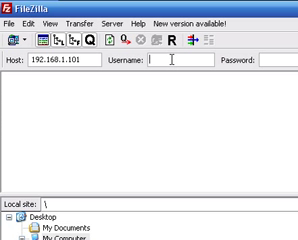
type("root")
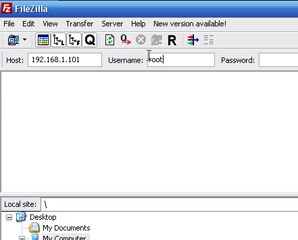